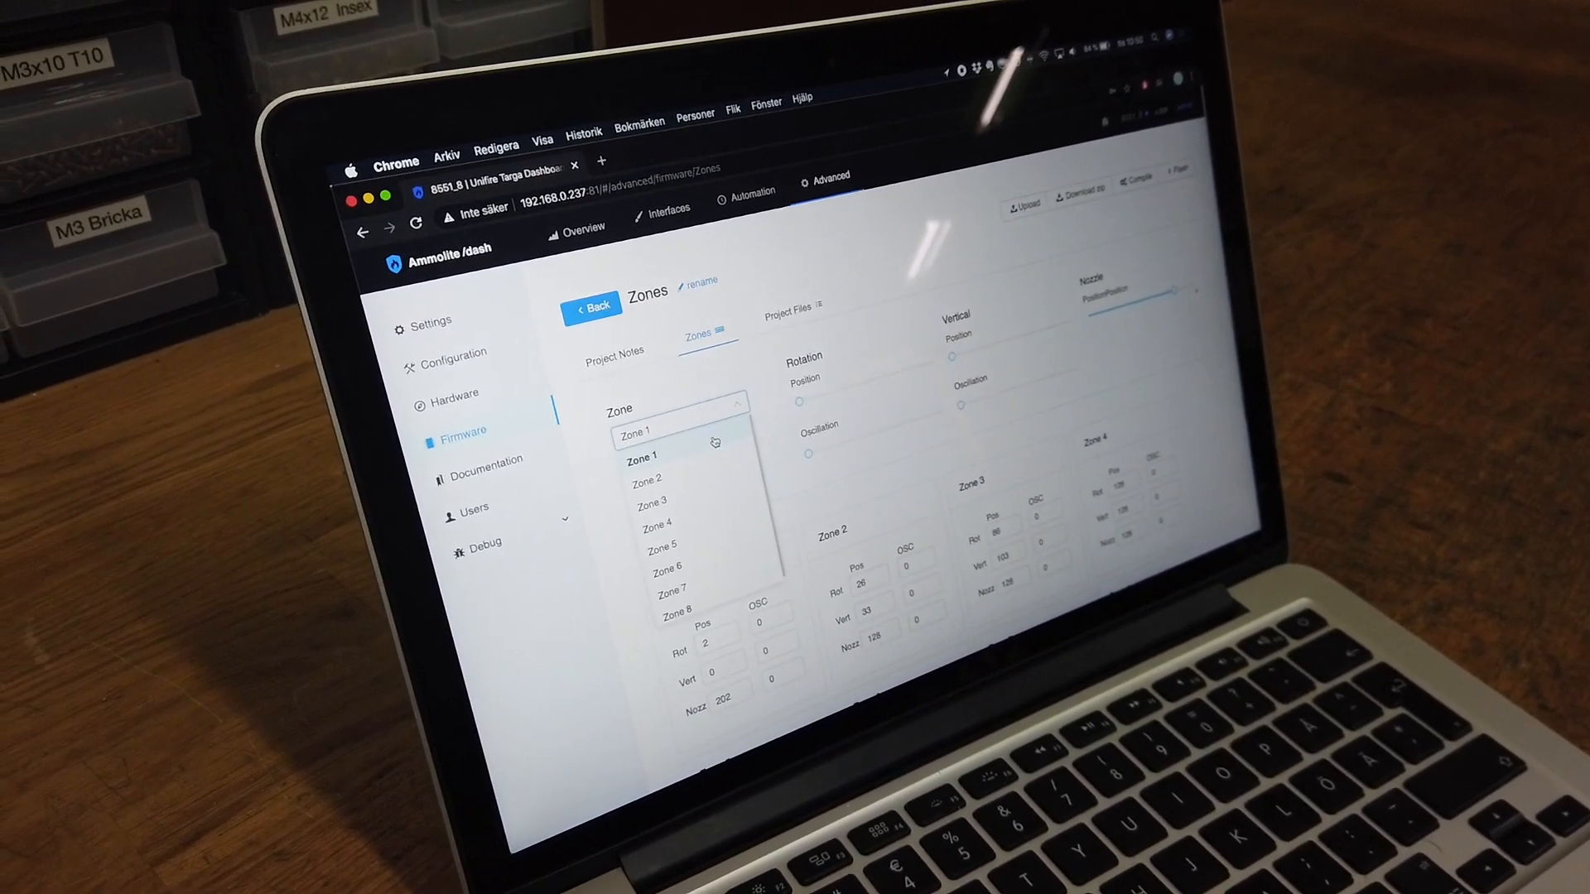
# - Select Zone 1 and set rotation 28 (oscillation 57) and vertical 27 (oscillation 69)
pyautogui.click(642, 457)
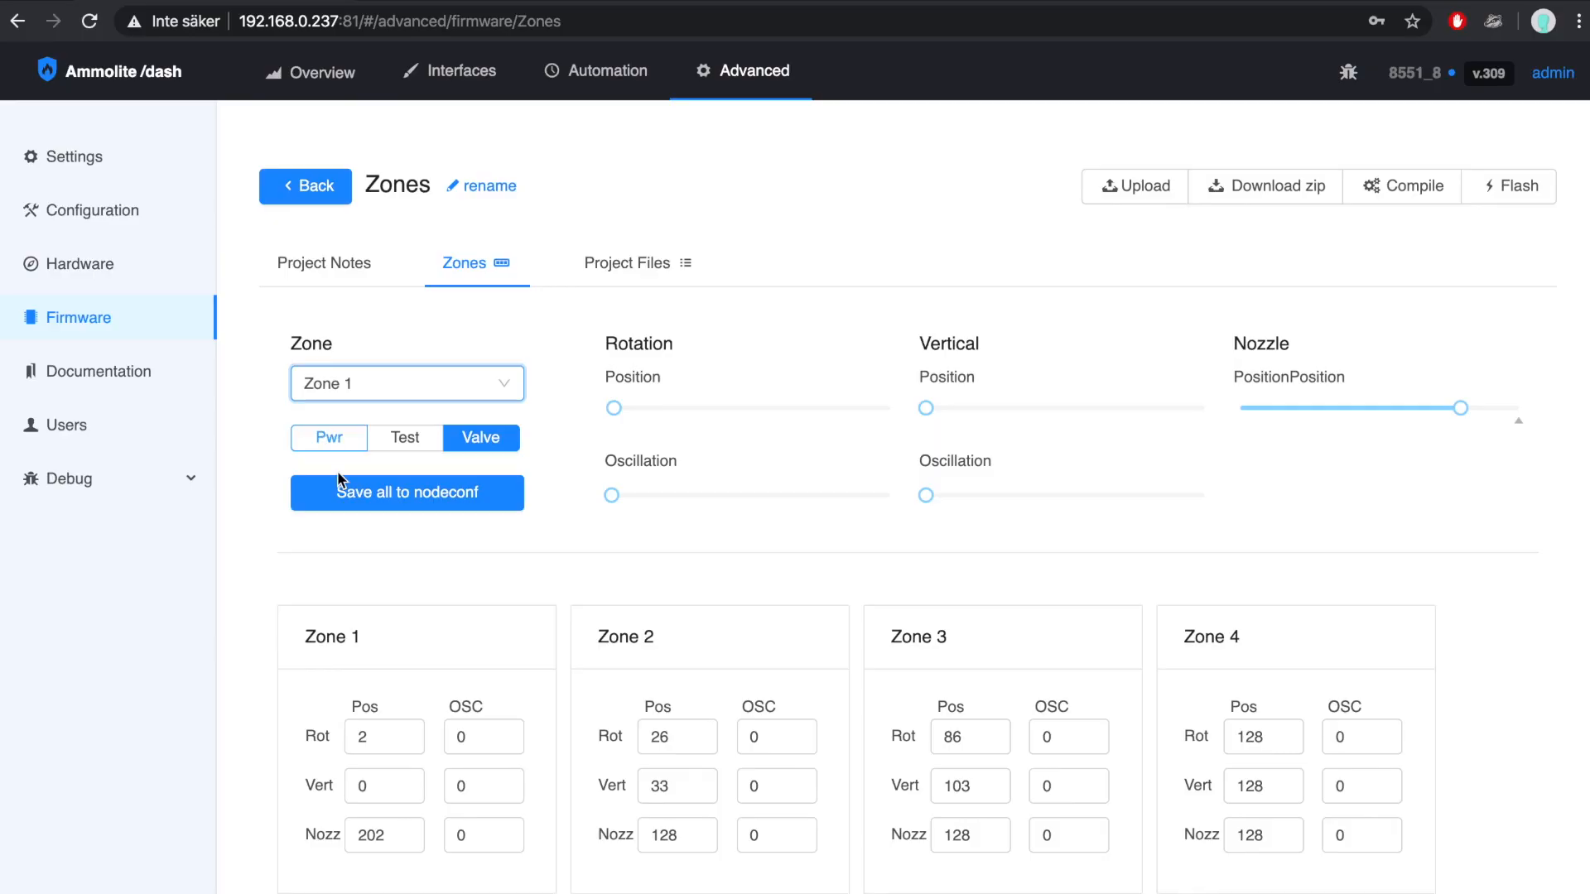
pyautogui.moveTo(329, 452)
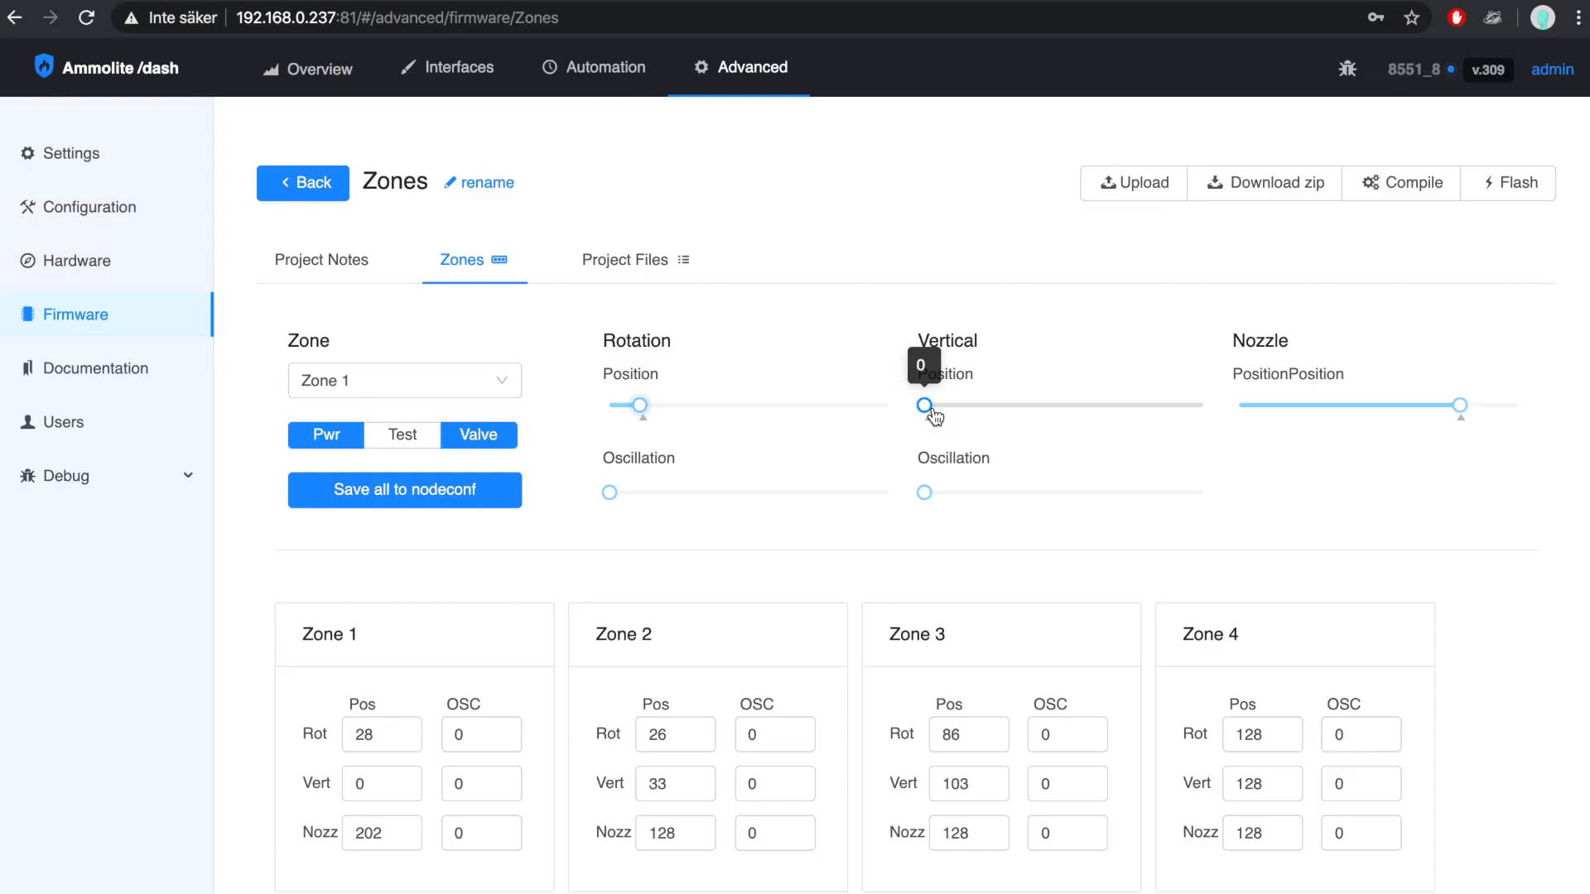
pyautogui.moveTo(922, 406); pyautogui.dragTo(953, 406)
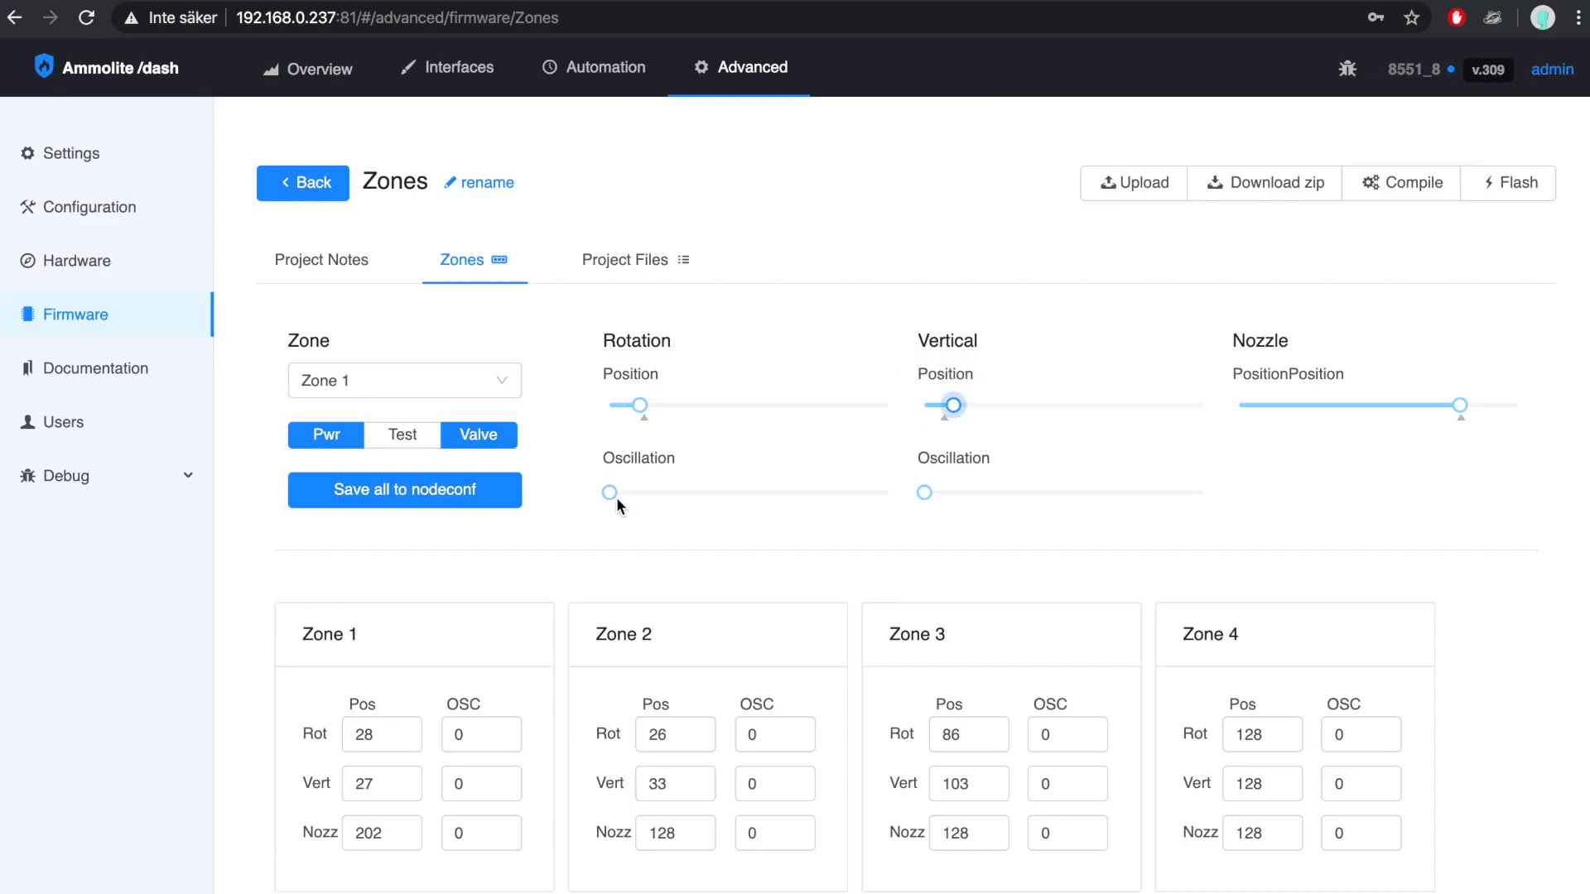
pyautogui.moveTo(612, 492); pyautogui.dragTo(633, 492)
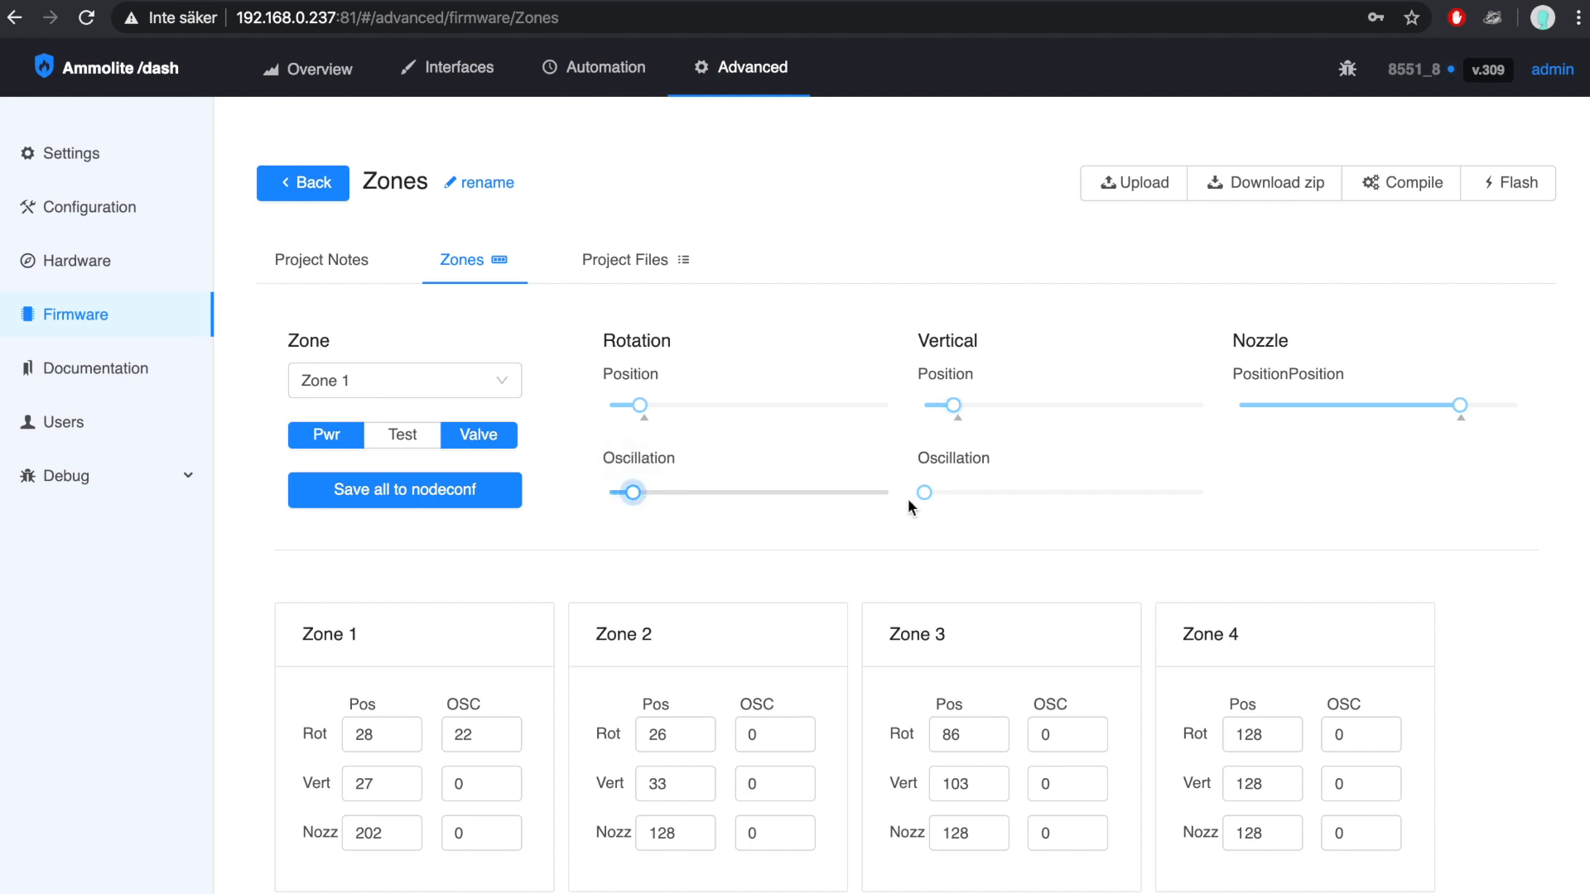
pyautogui.moveTo(922, 492); pyautogui.dragTo(958, 492)
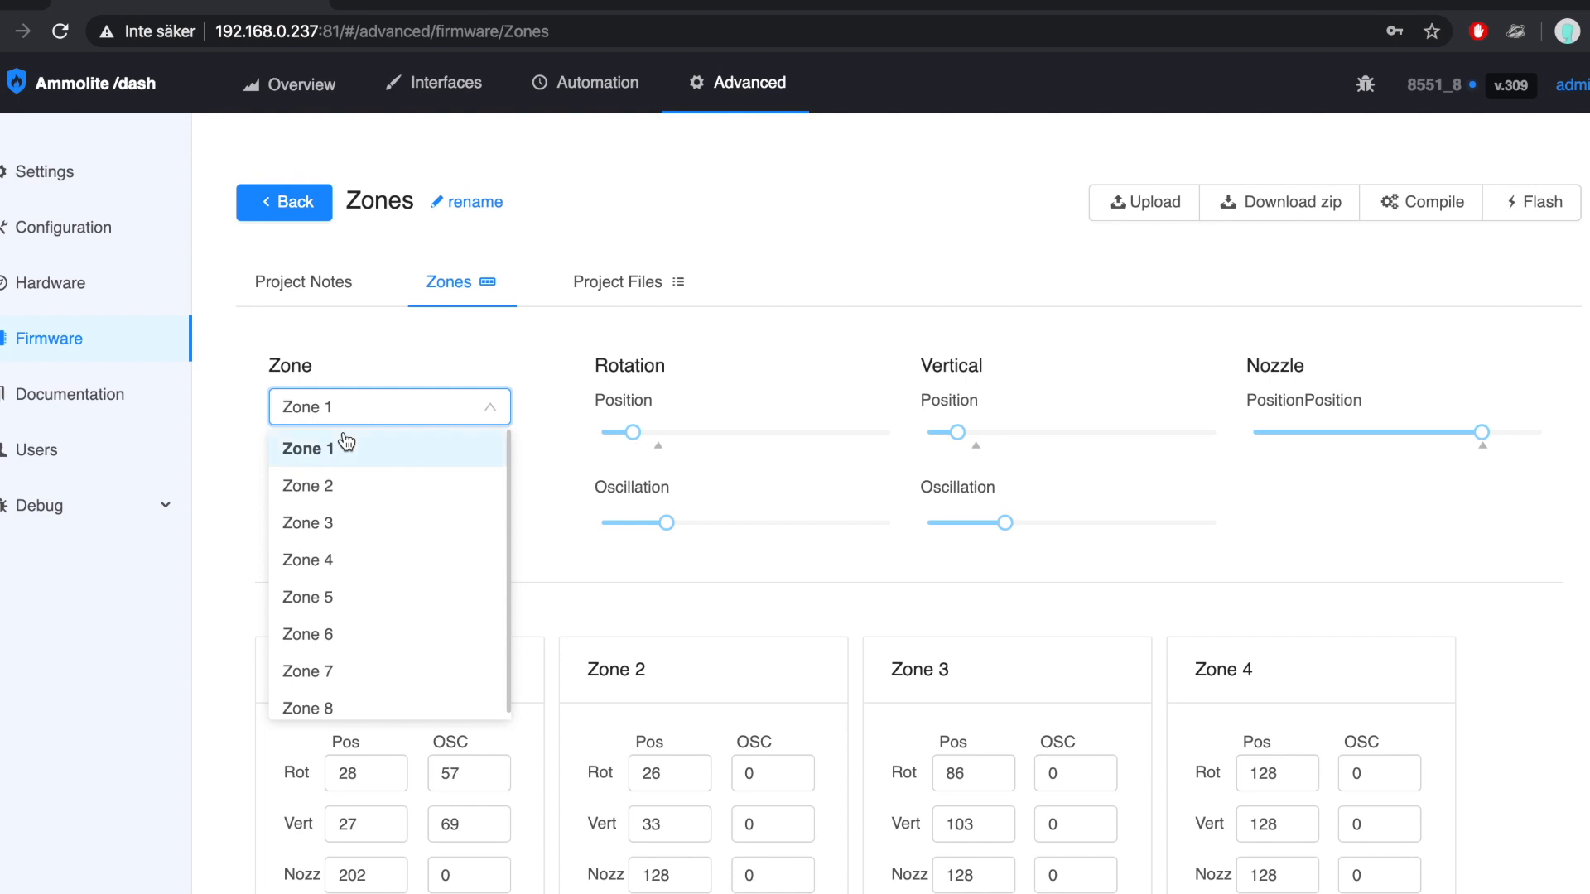
pyautogui.moveTo(324, 491)
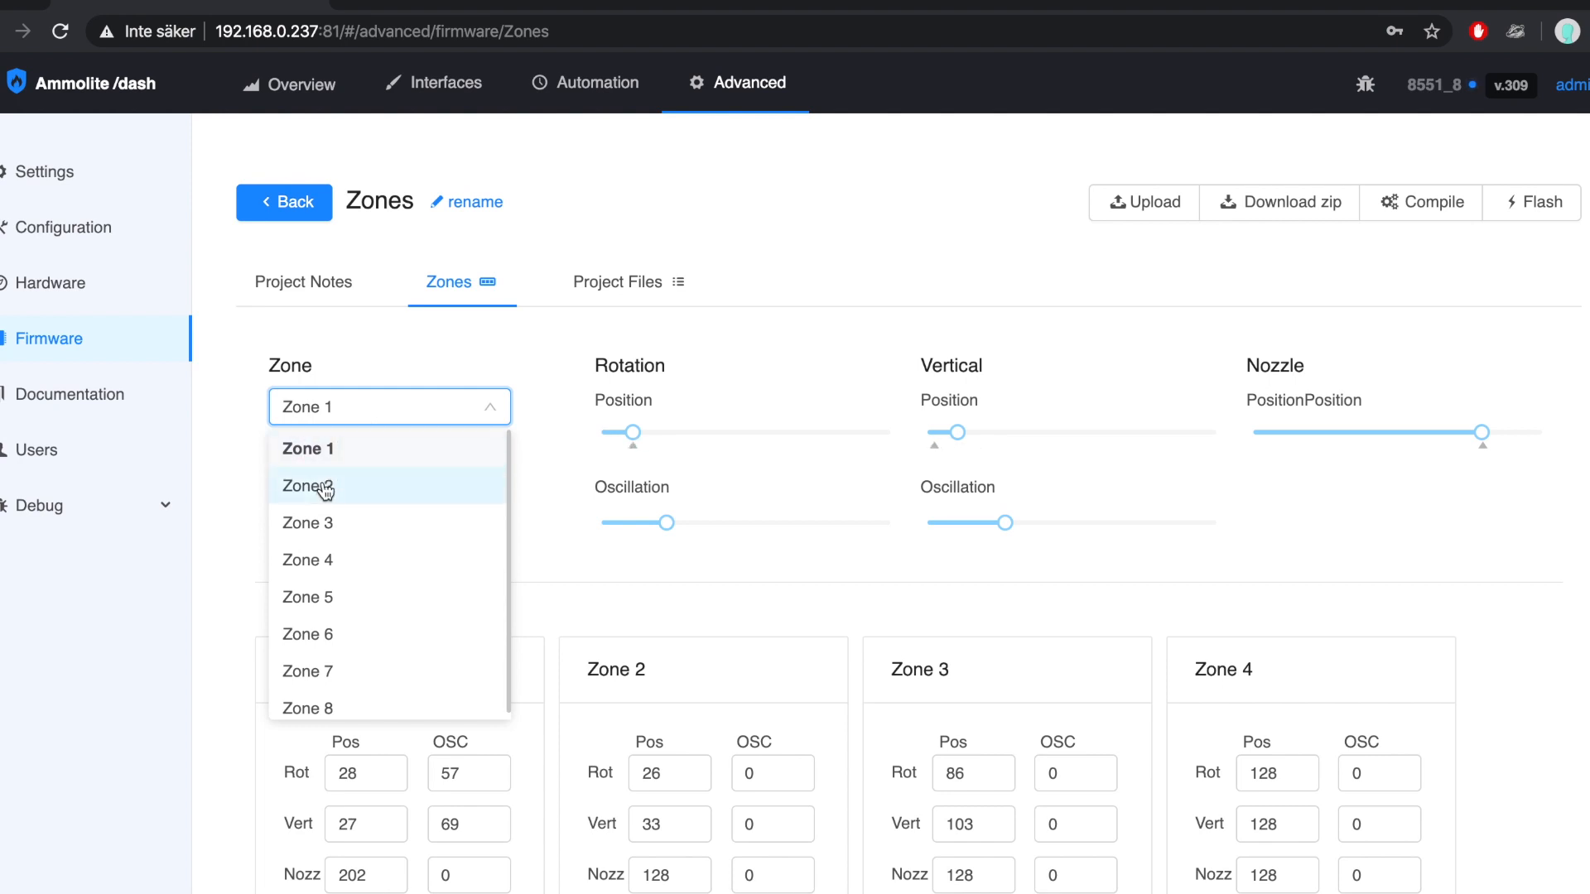
# - Give Zone 2 rotation 102, vertical 110 and nozzle 160, then pick the next zone
pyautogui.click(308, 486)
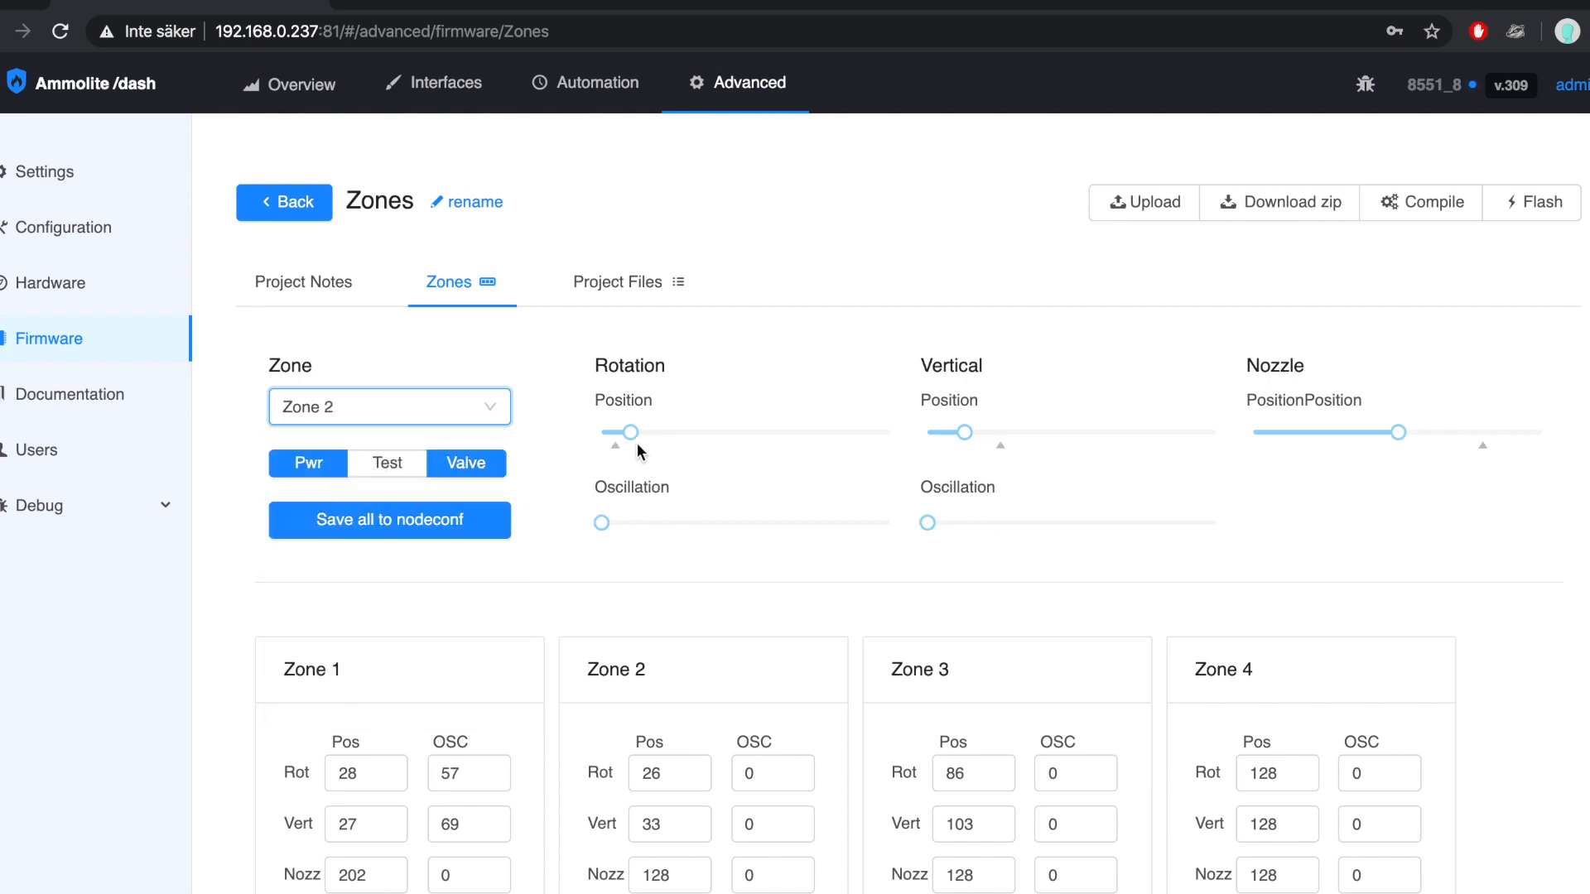
pyautogui.moveTo(630, 432); pyautogui.dragTo(717, 432)
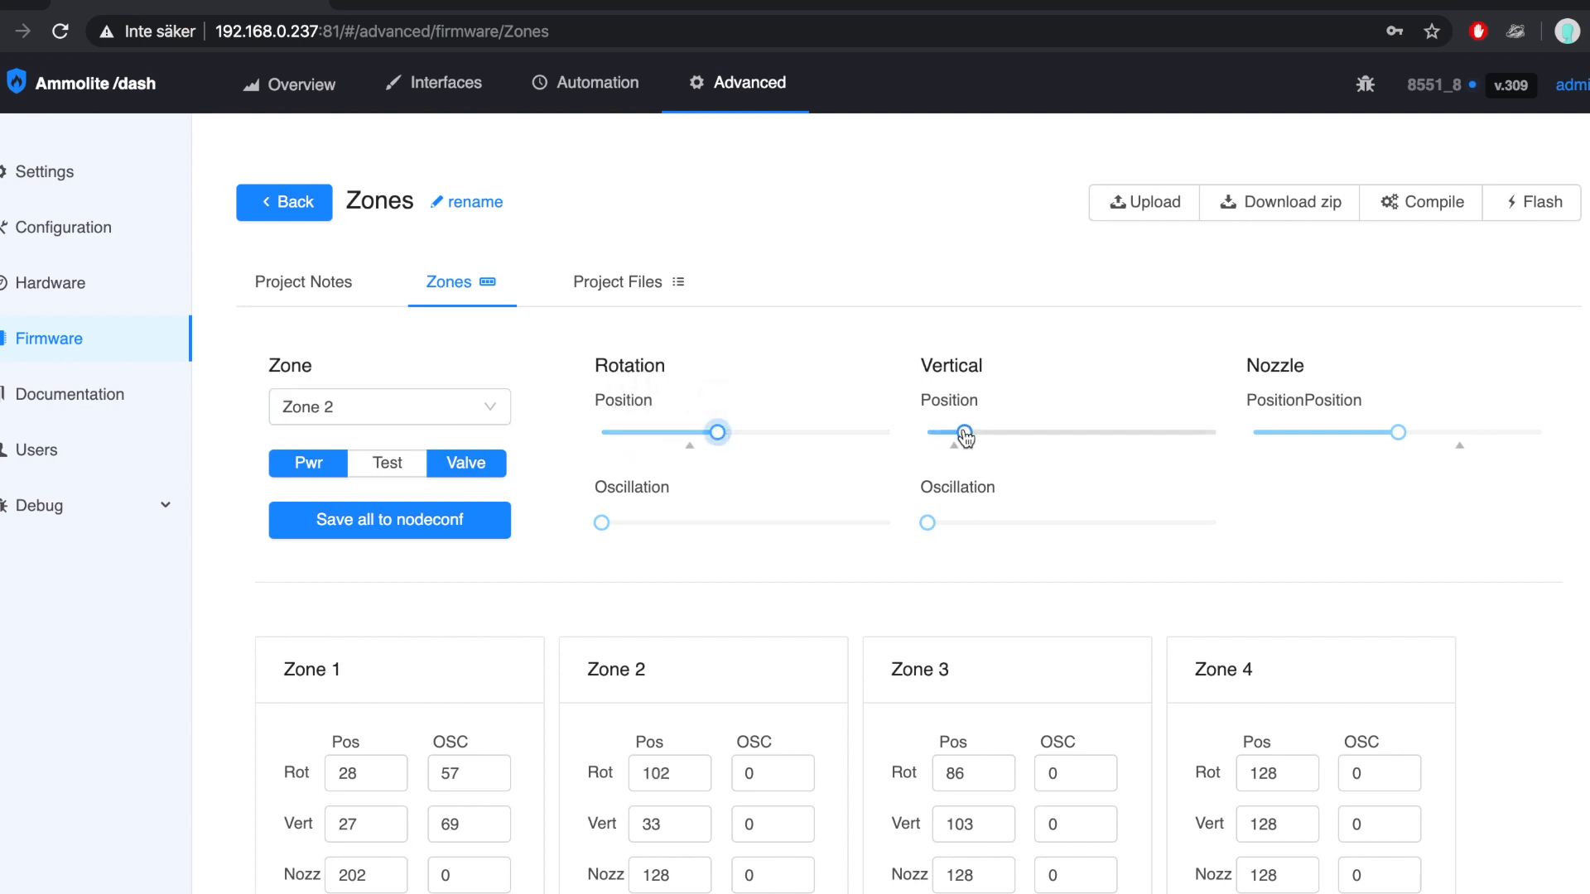
pyautogui.moveTo(964, 433); pyautogui.dragTo(1051, 432)
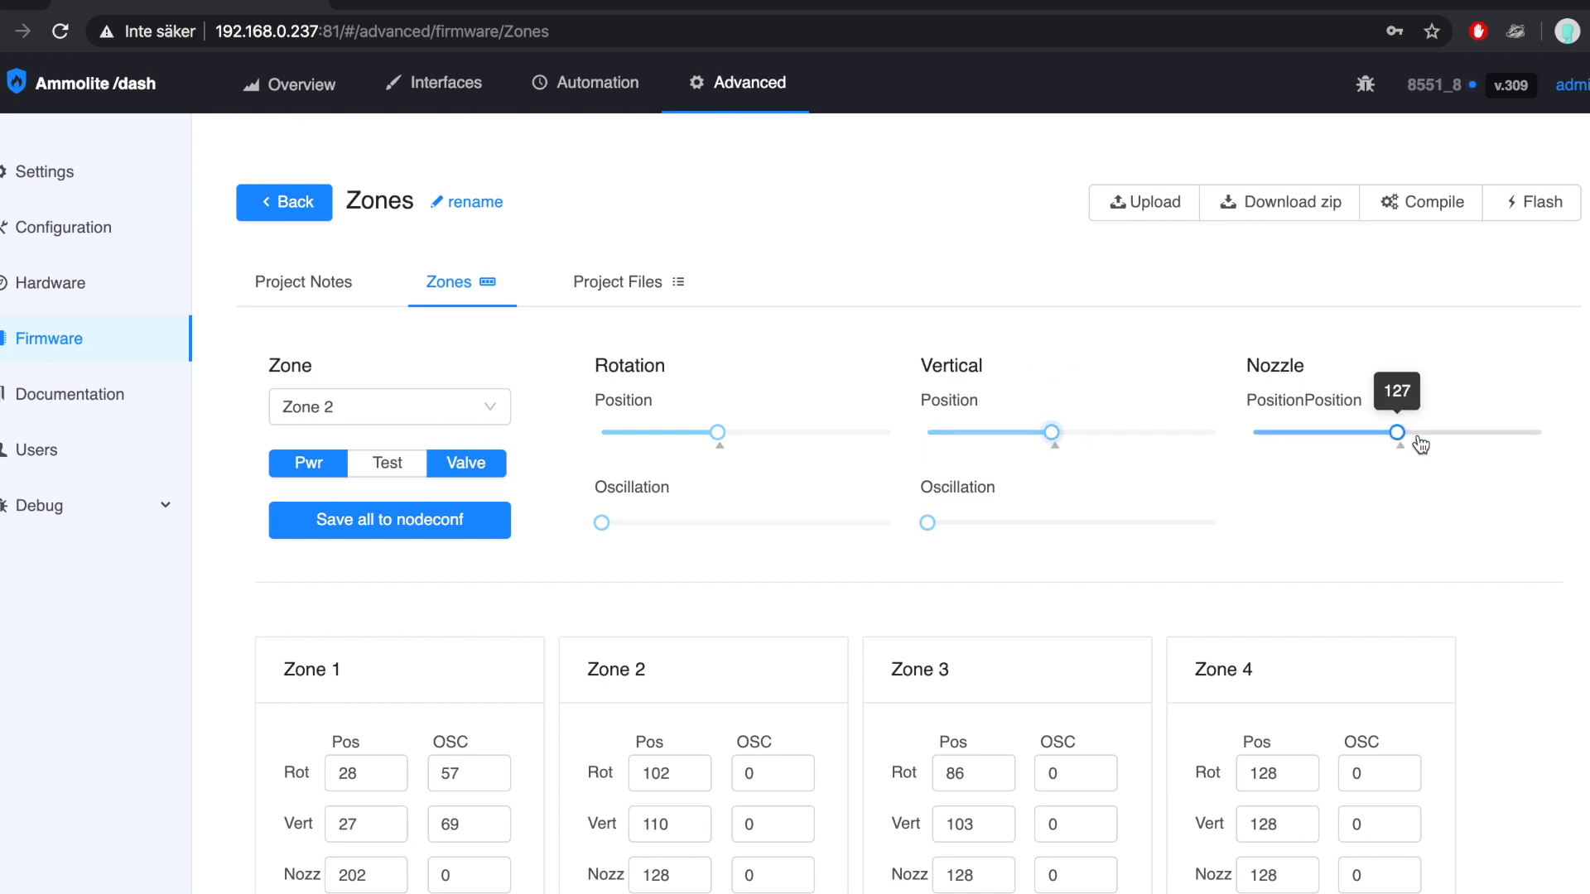
pyautogui.moveTo(1397, 432); pyautogui.dragTo(1433, 432)
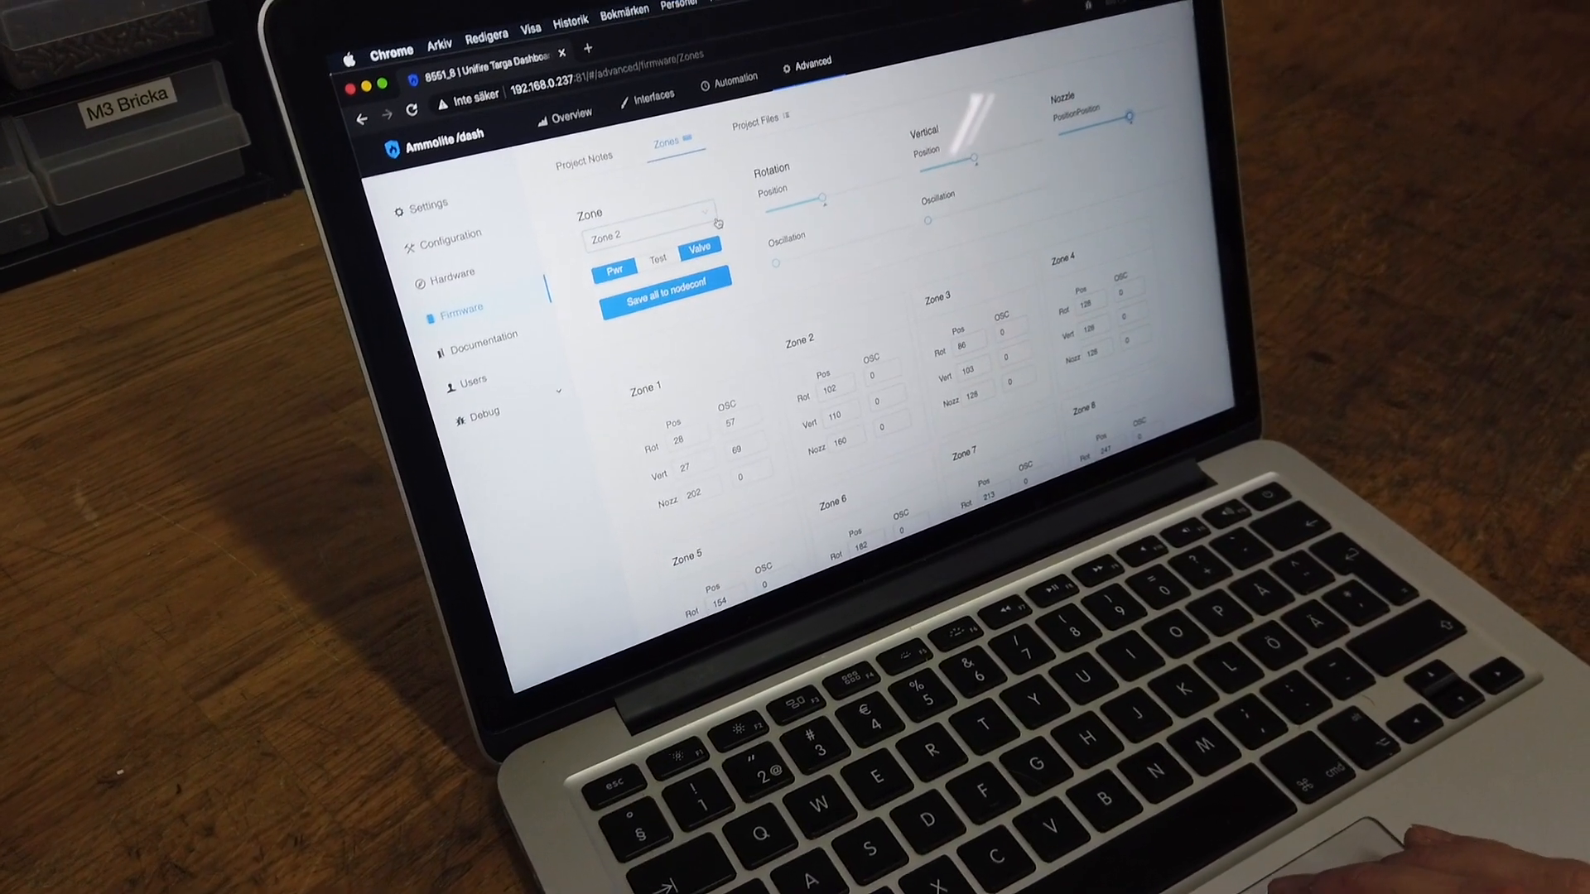
pyautogui.click(643, 220)
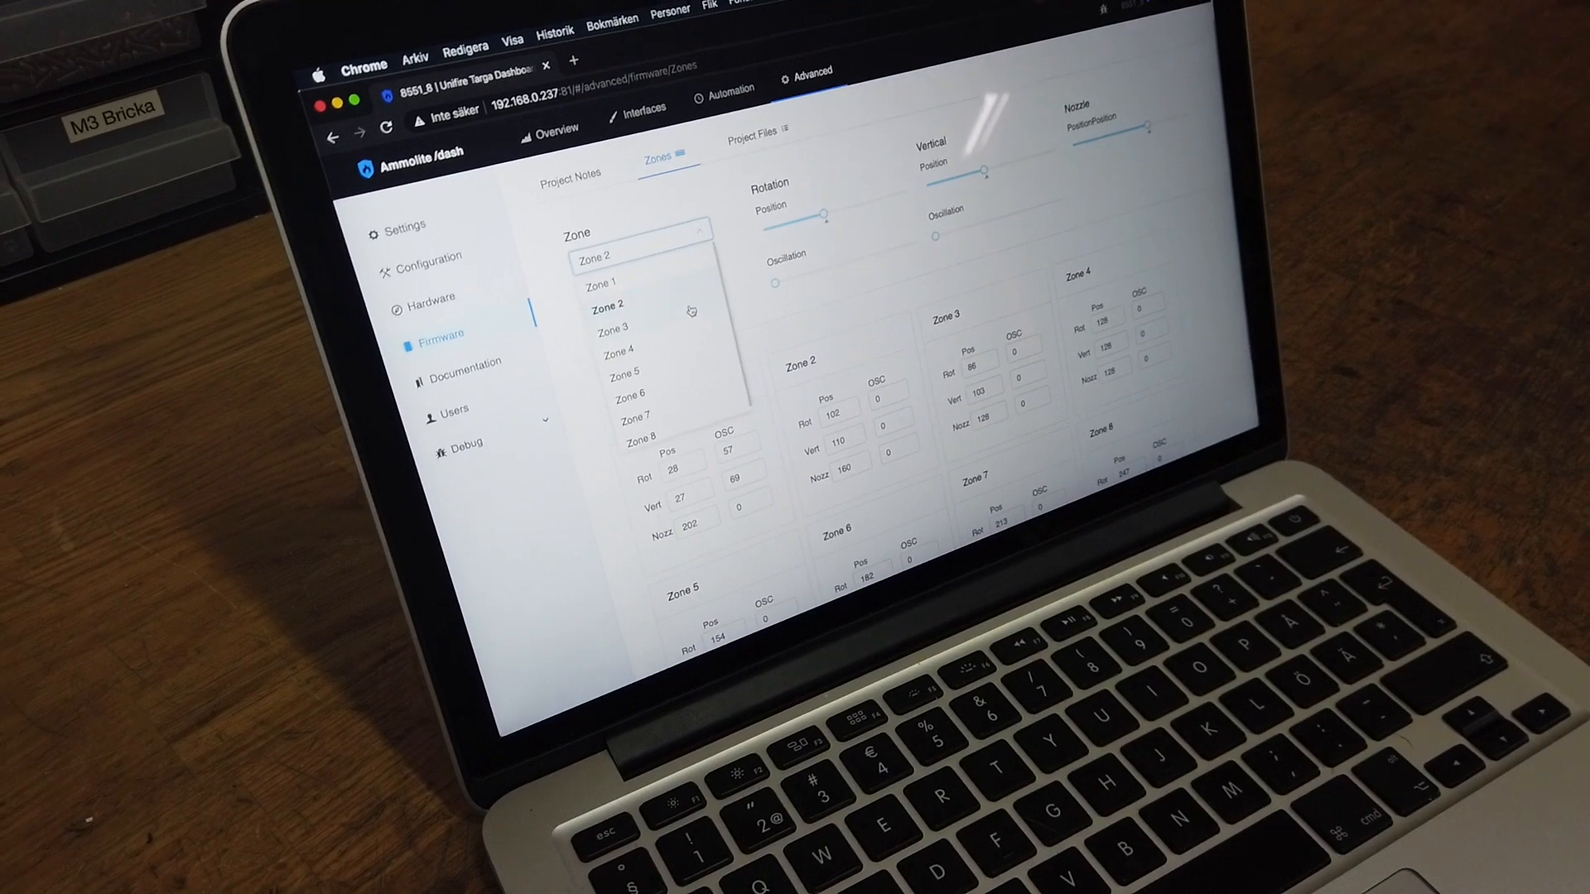
pyautogui.click(611, 329)
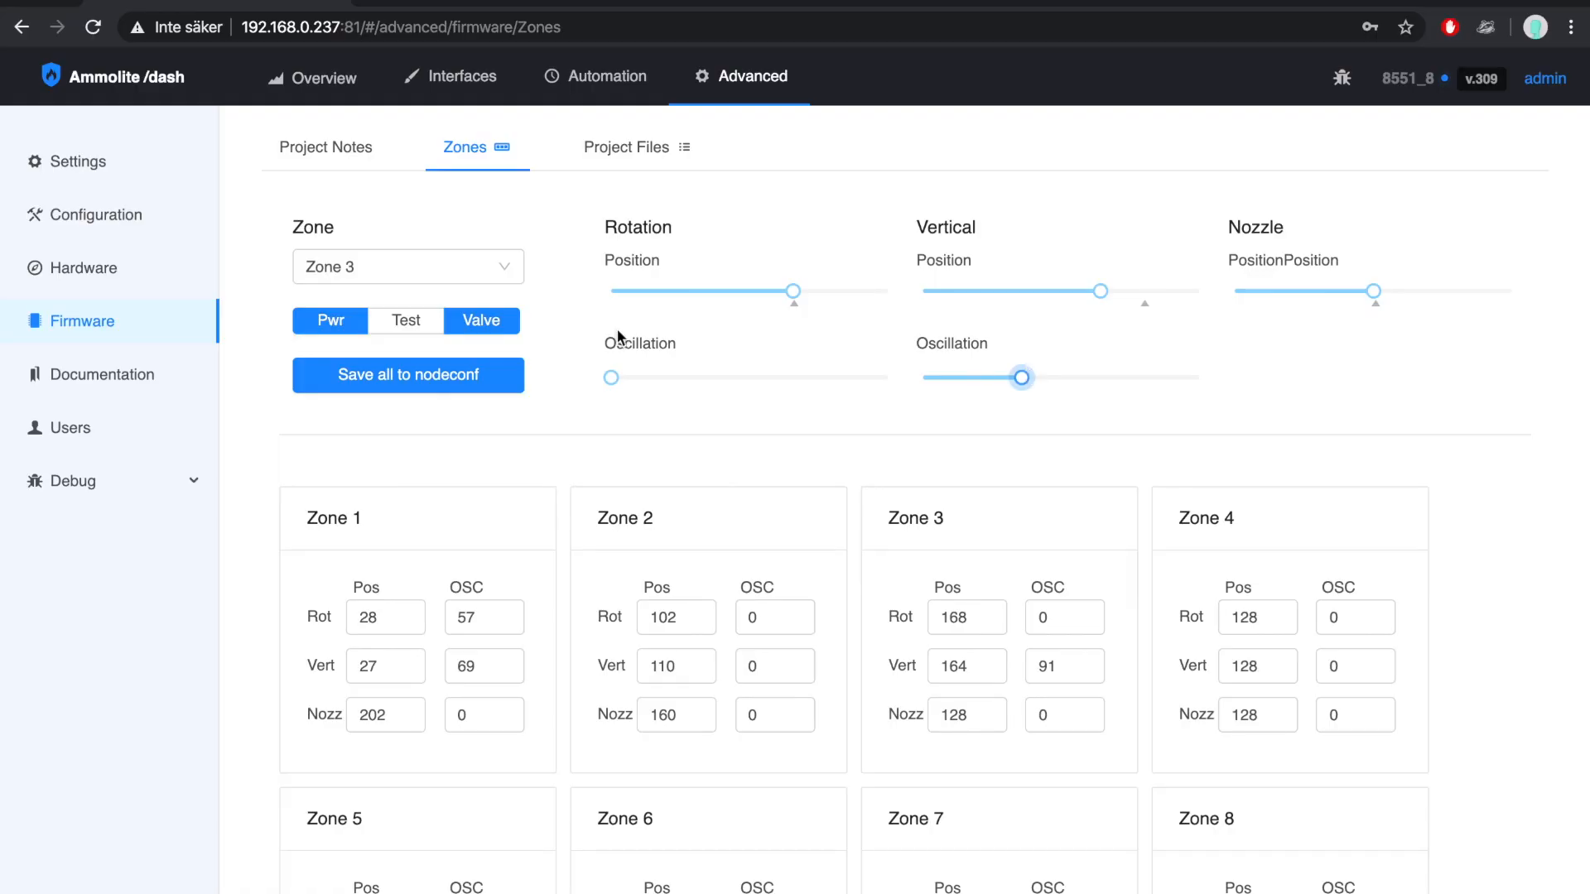
# - Switch to Zone 4, leaving its sliders at default 128, and reopen the zone list
pyautogui.click(408, 266)
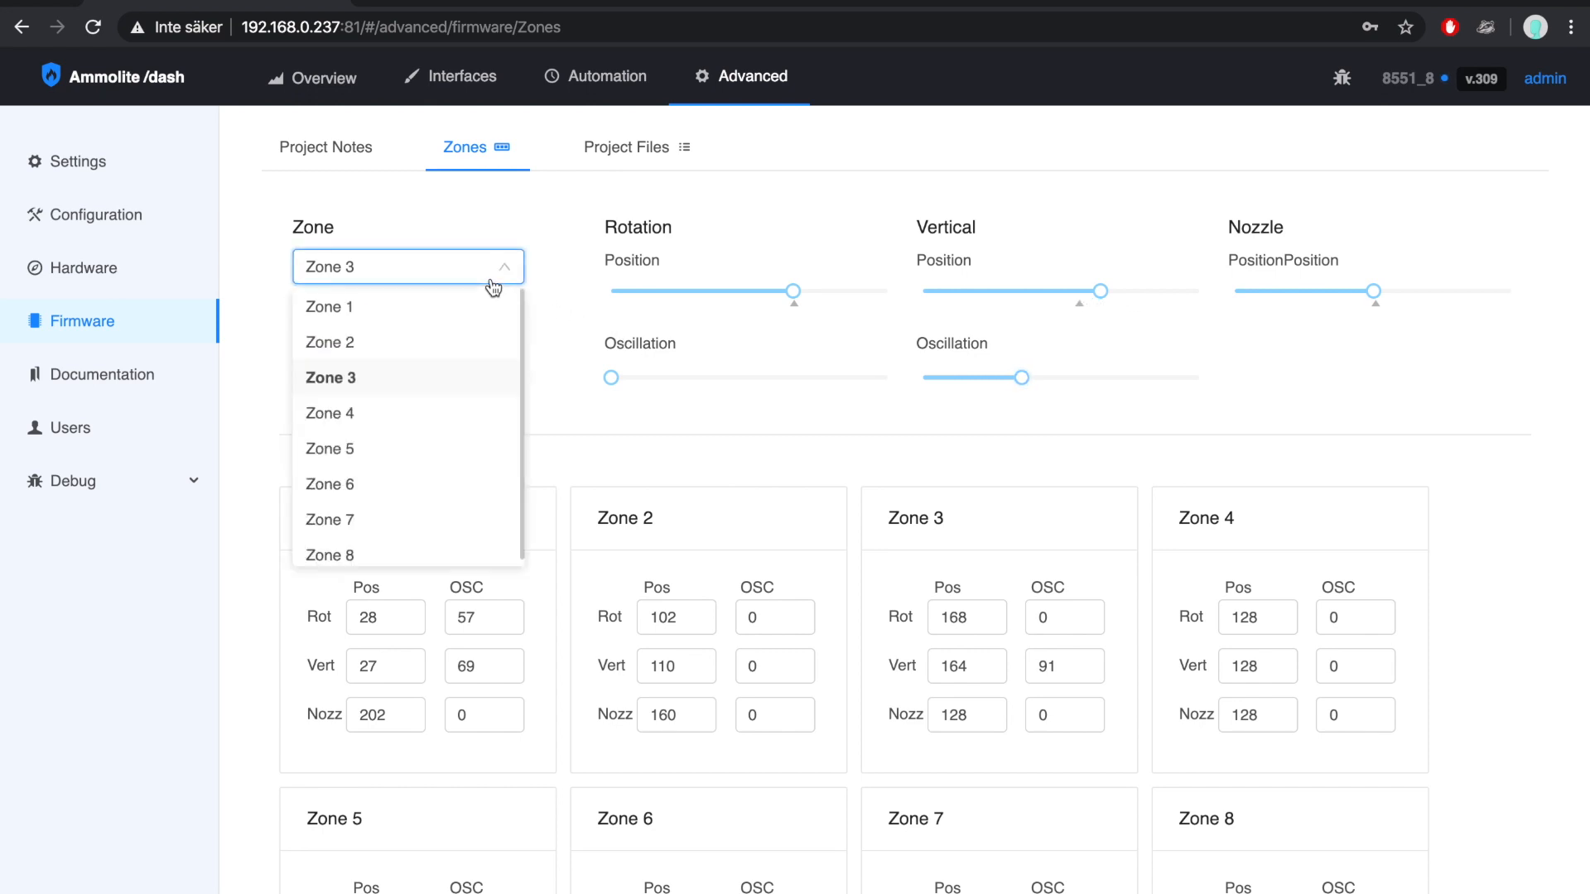
pyautogui.click(331, 413)
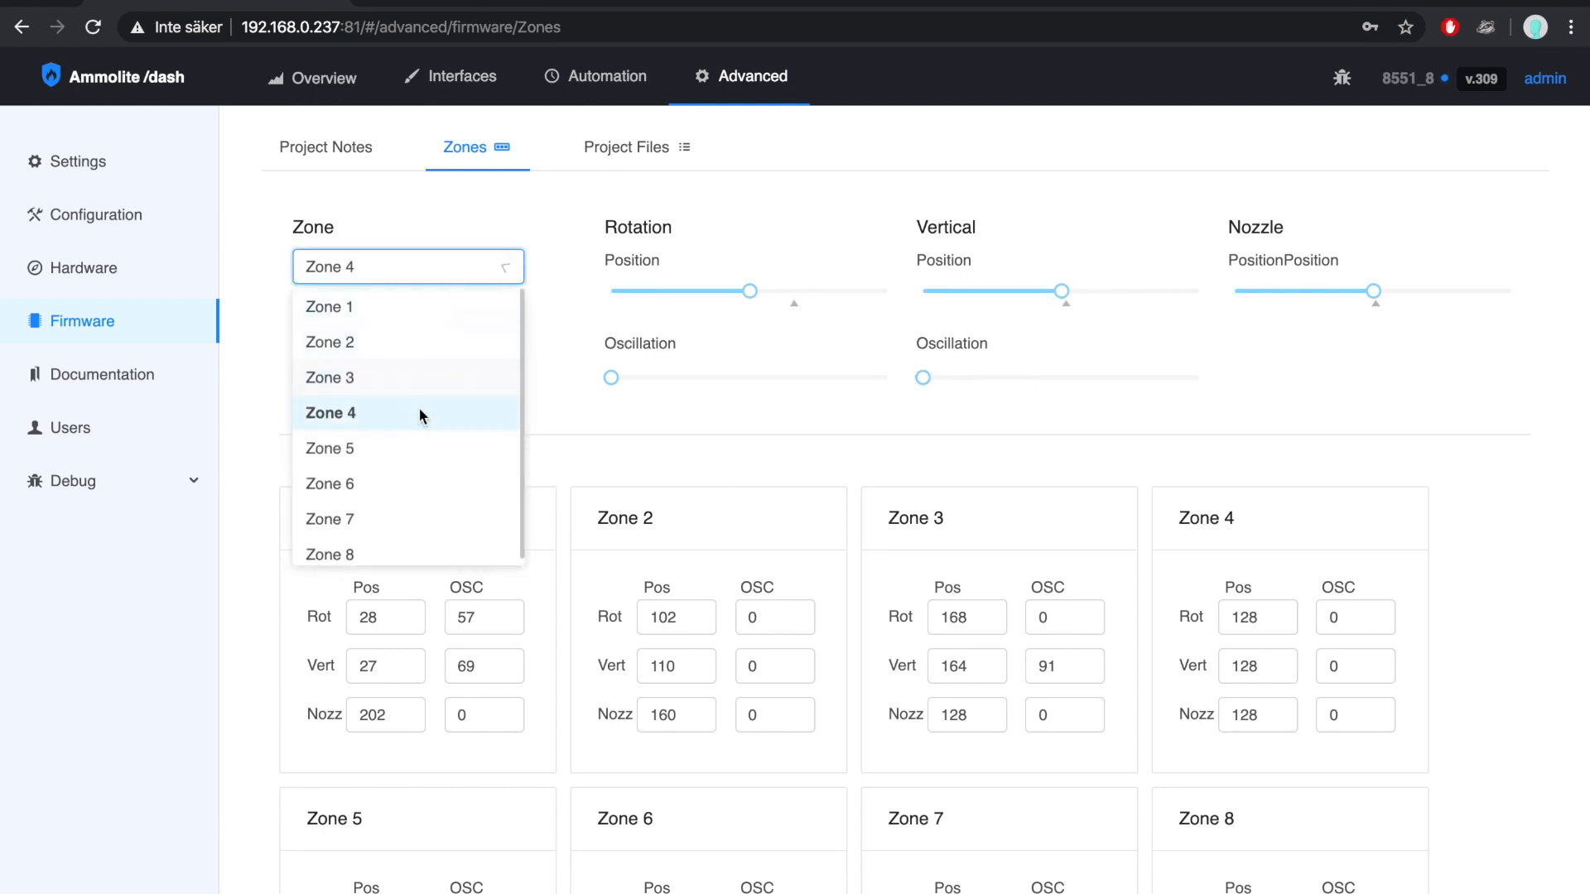
pyautogui.click(329, 413)
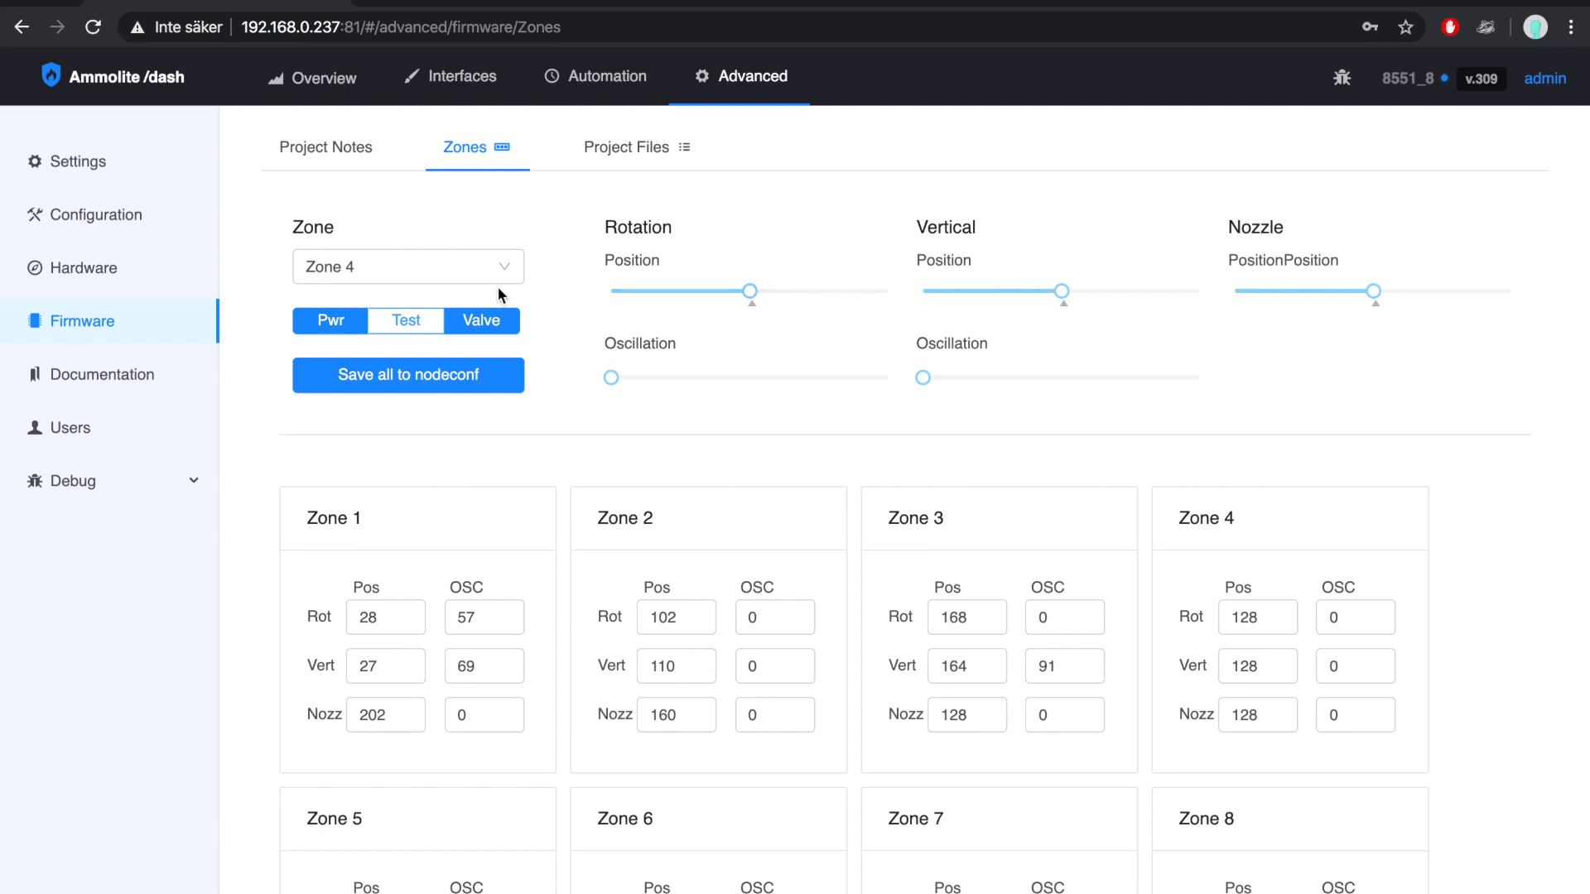
pyautogui.moveTo(459, 280)
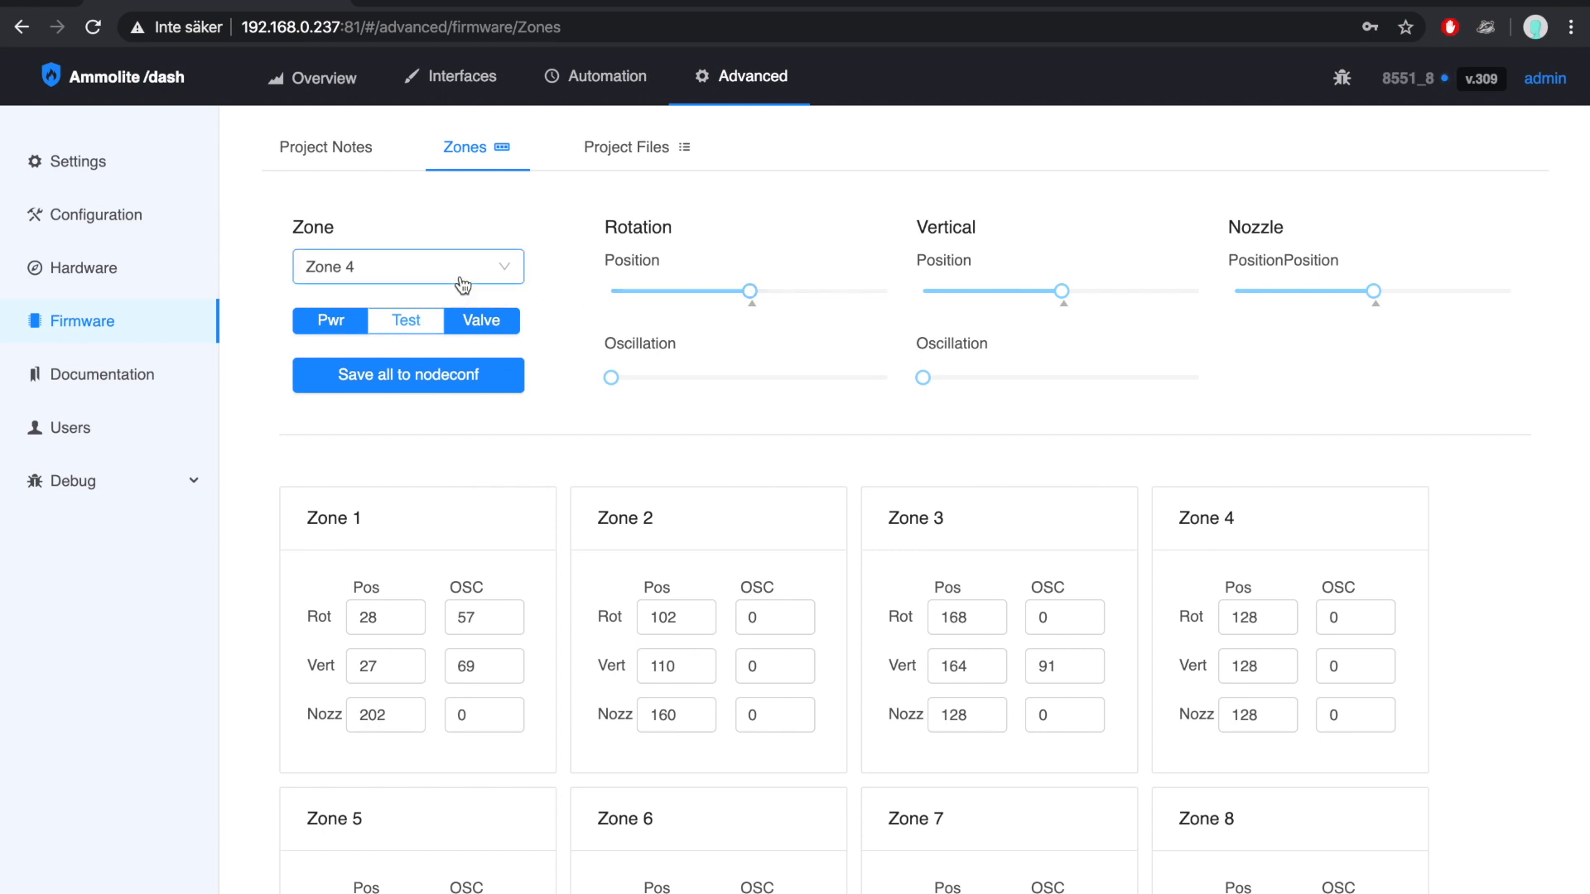
pyautogui.click(407, 267)
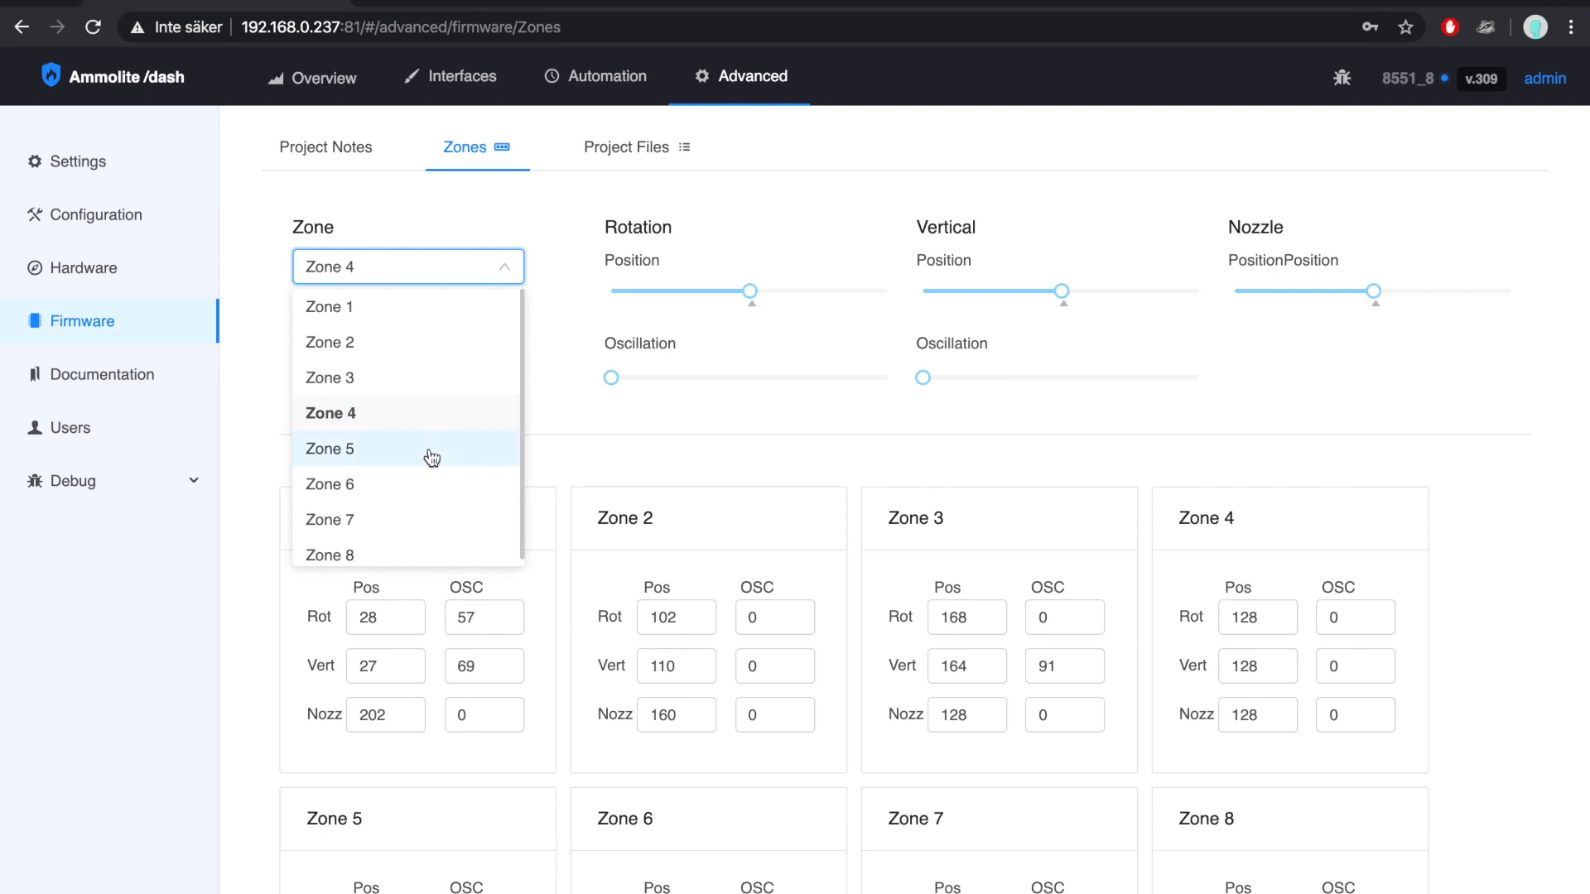
pyautogui.moveTo(617, 400)
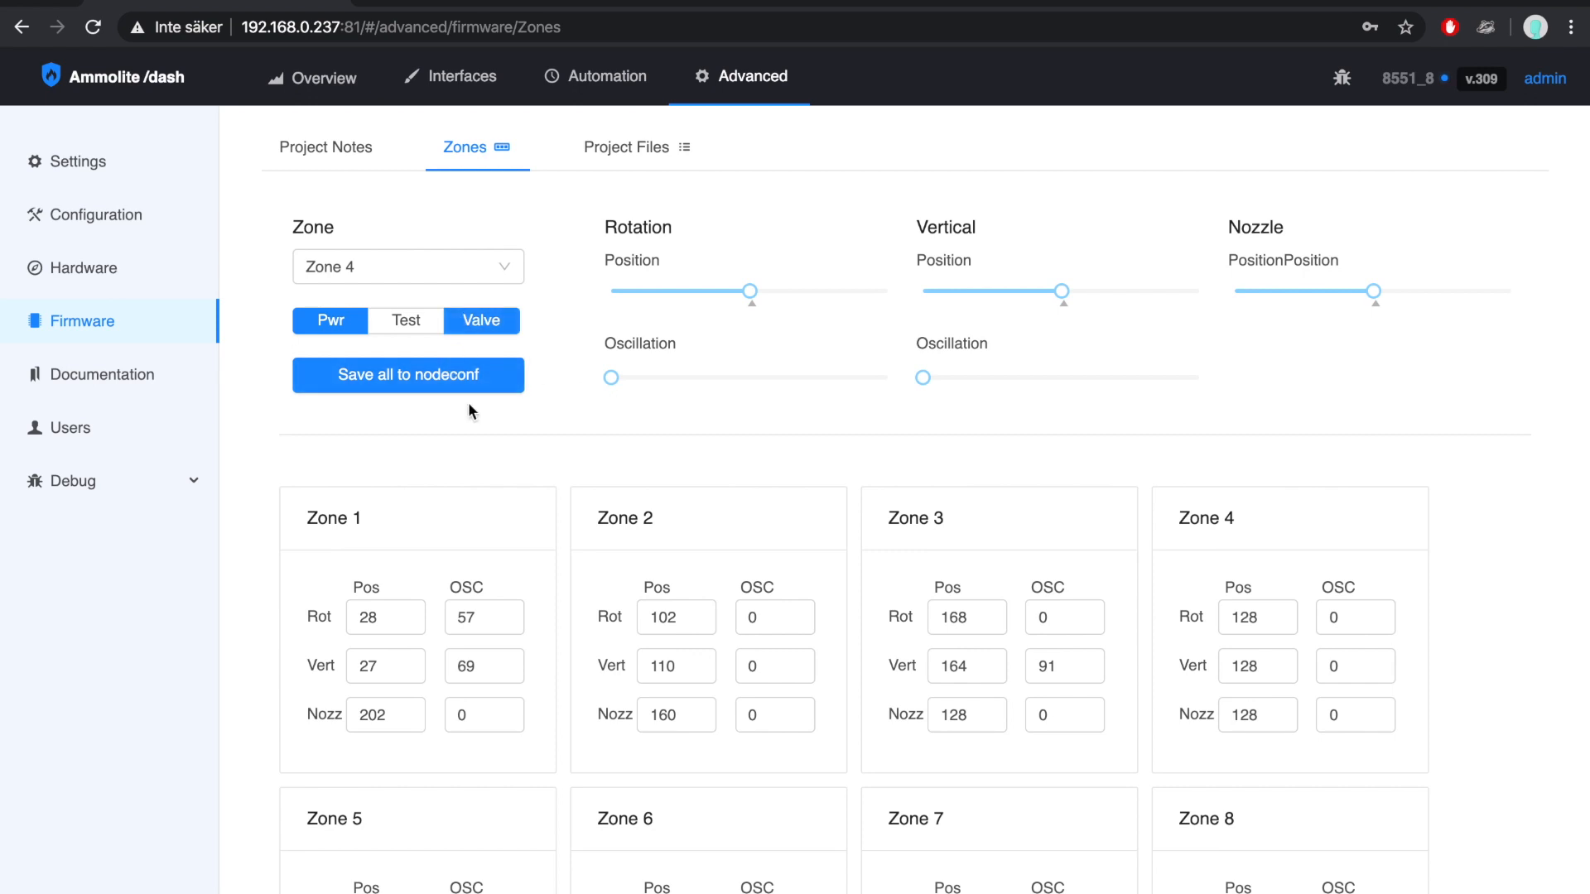
pyautogui.moveTo(516, 404)
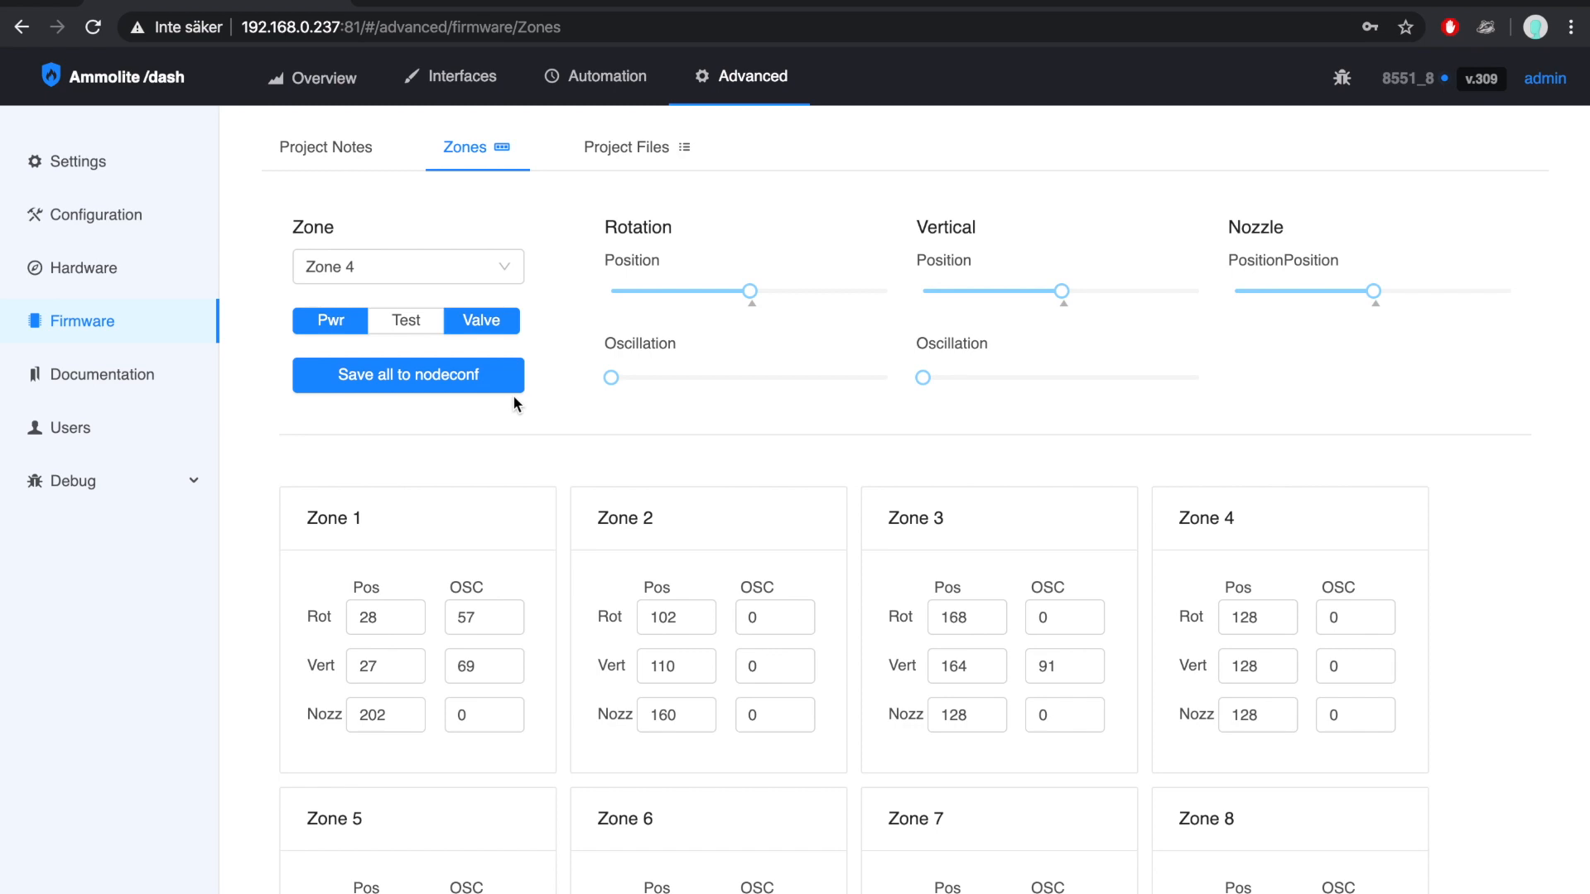
pyautogui.moveTo(459, 376)
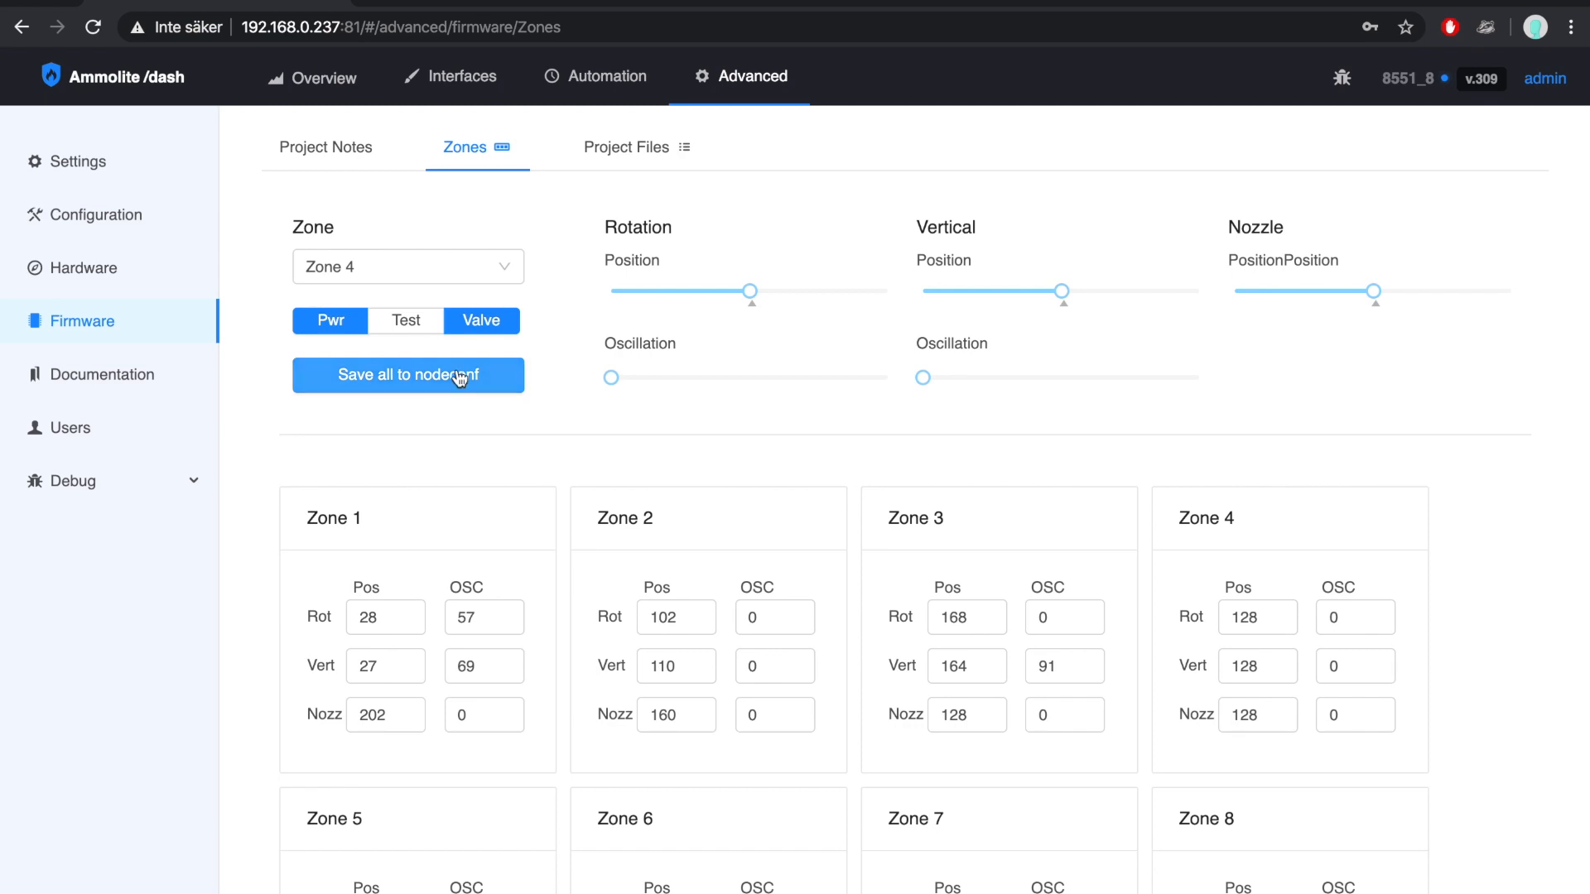
# - Save every zone's settings to nodeconf
pyautogui.click(408, 375)
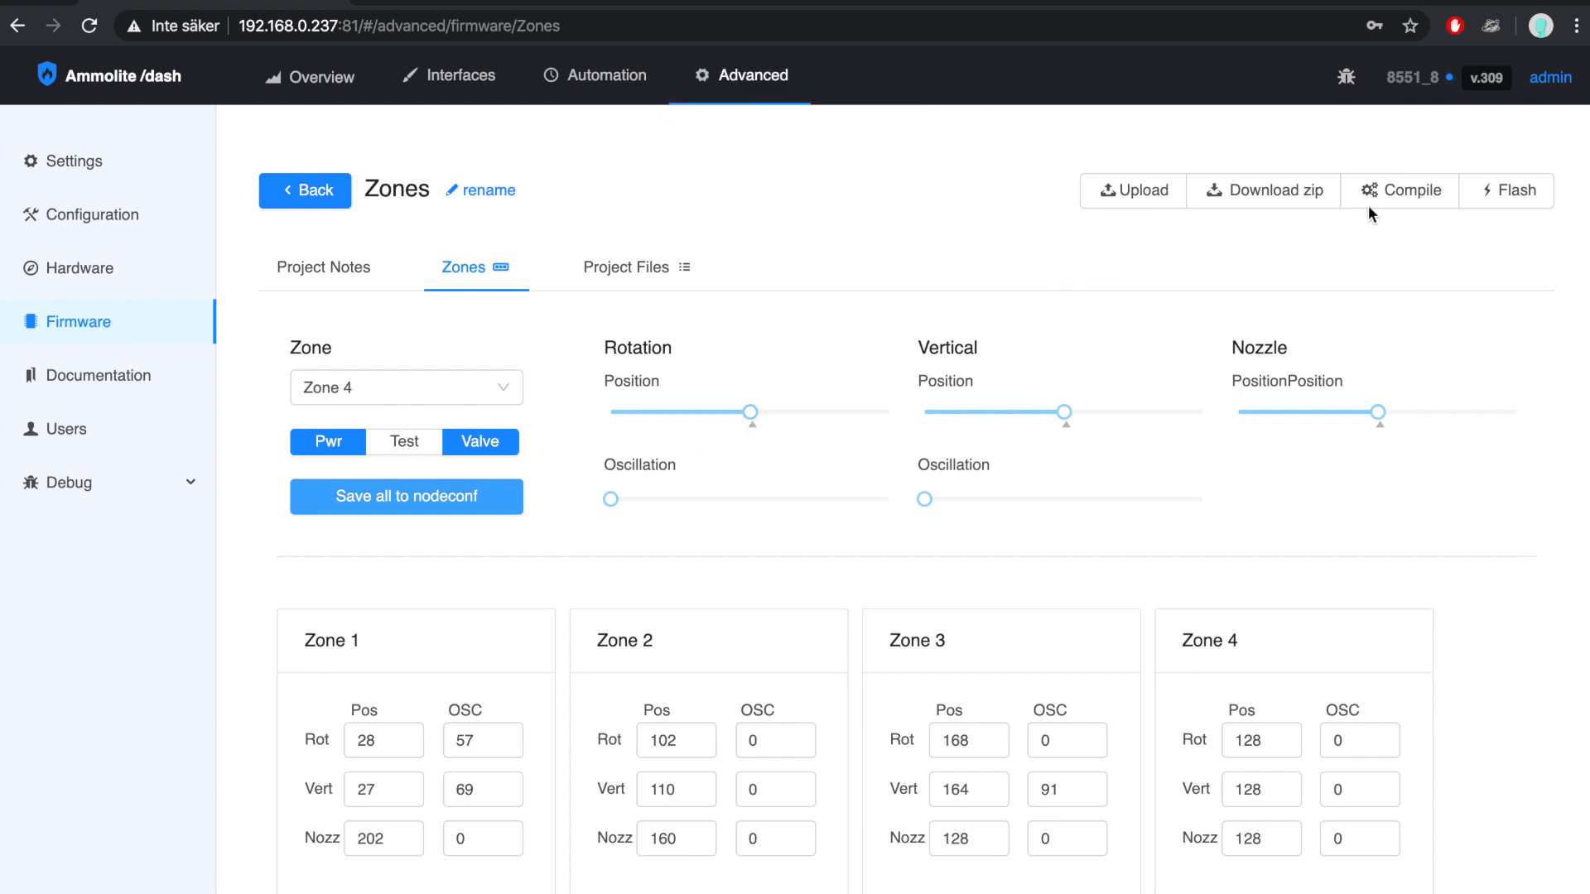
# - Compile the Zones firmware and, once it succeeds, start flashing
pyautogui.click(1399, 190)
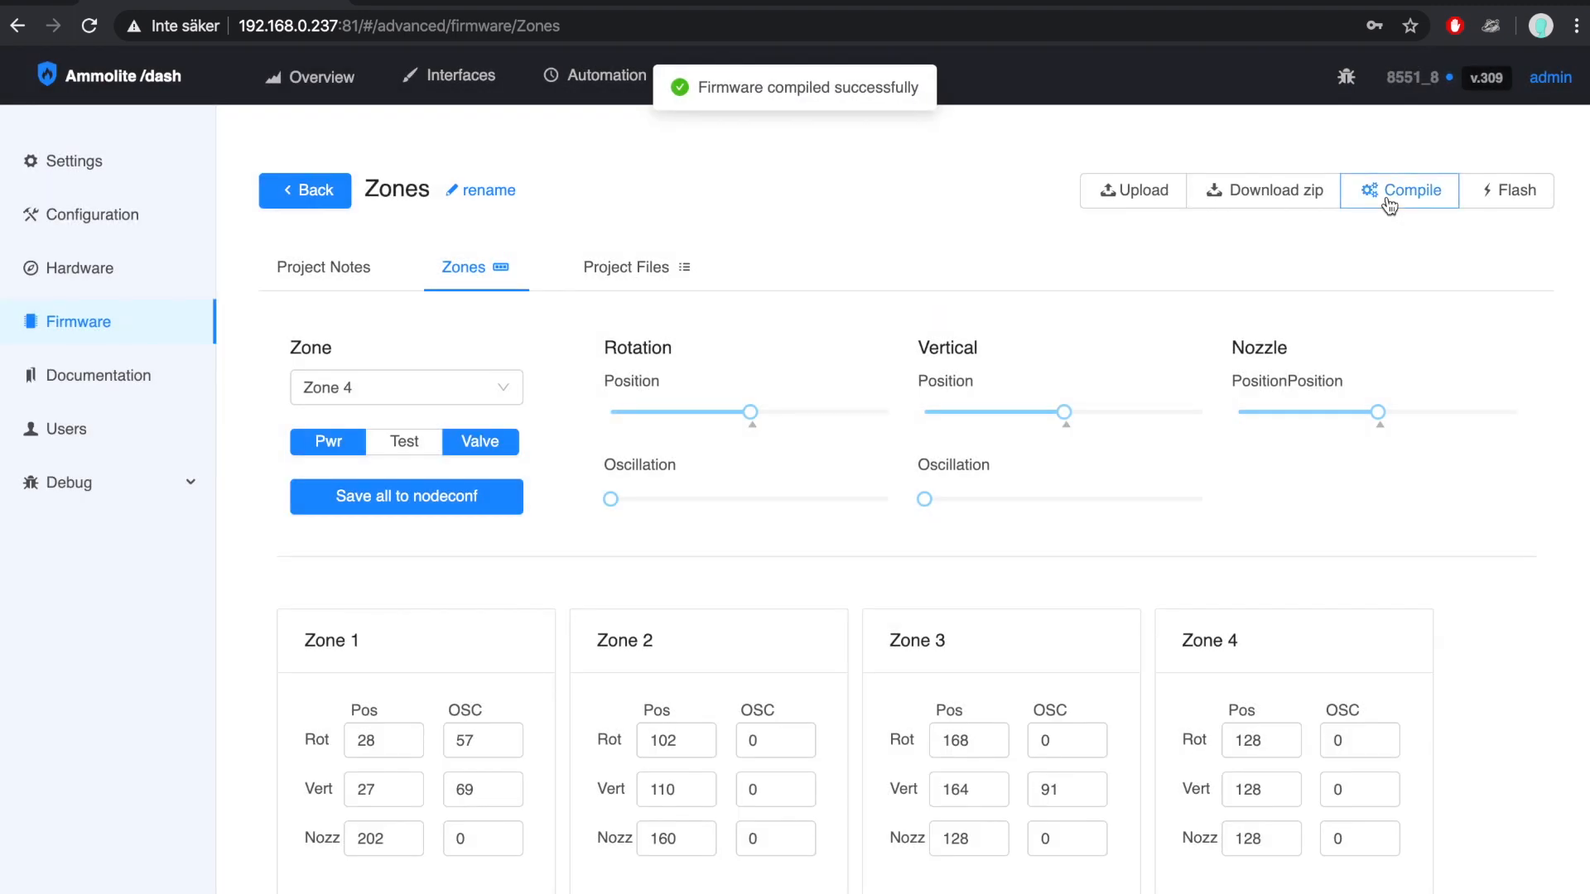
pyautogui.click(1507, 190)
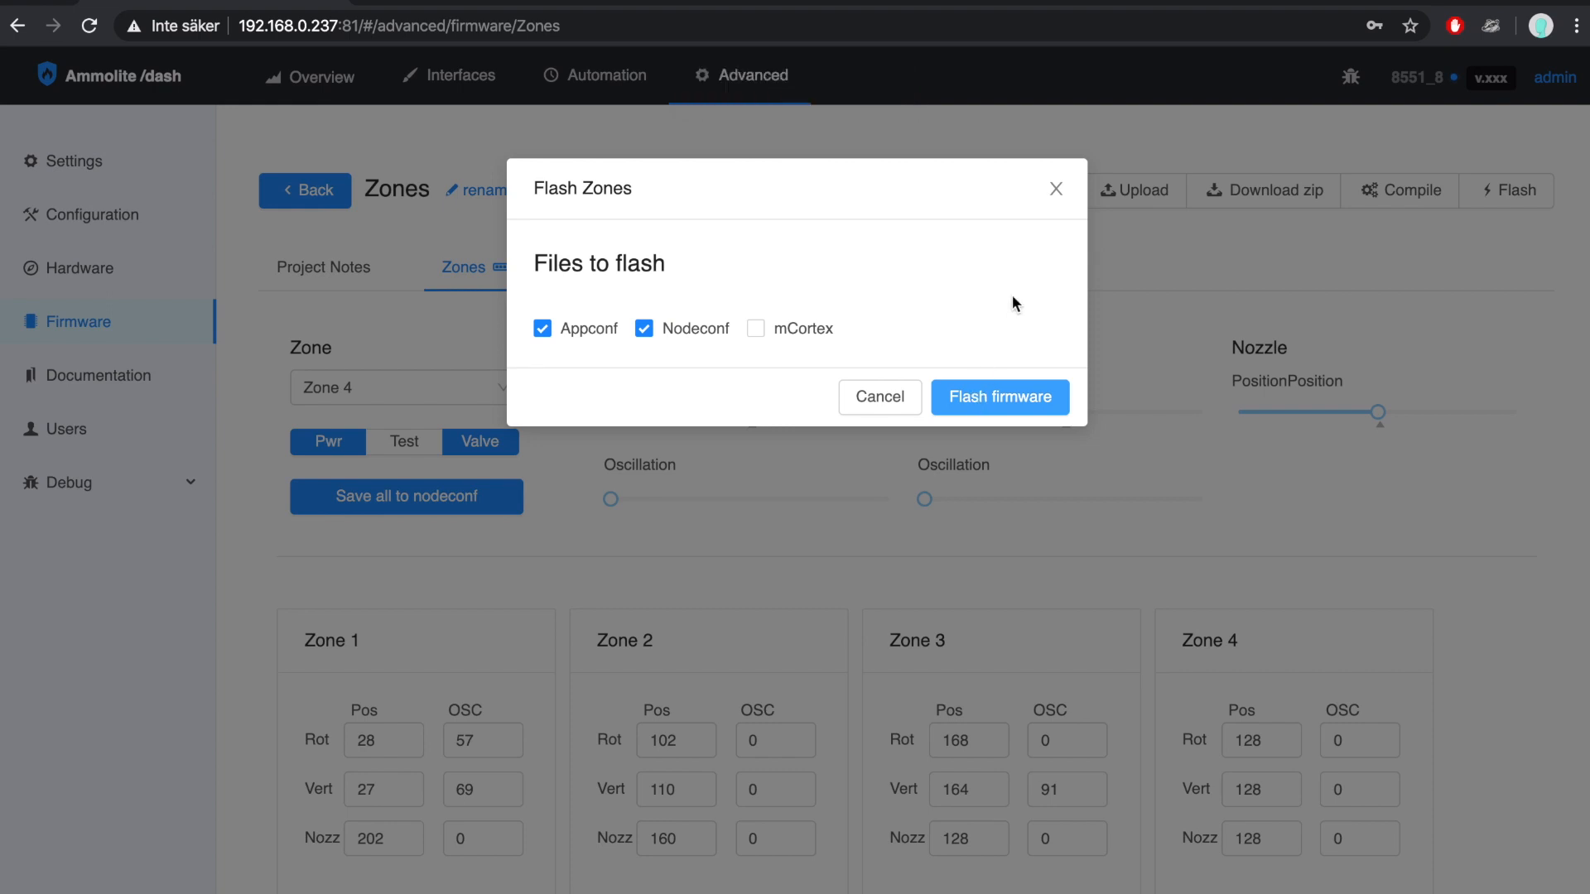
# - Flash the Appconf and Nodeconf files to the device
pyautogui.click(1000, 396)
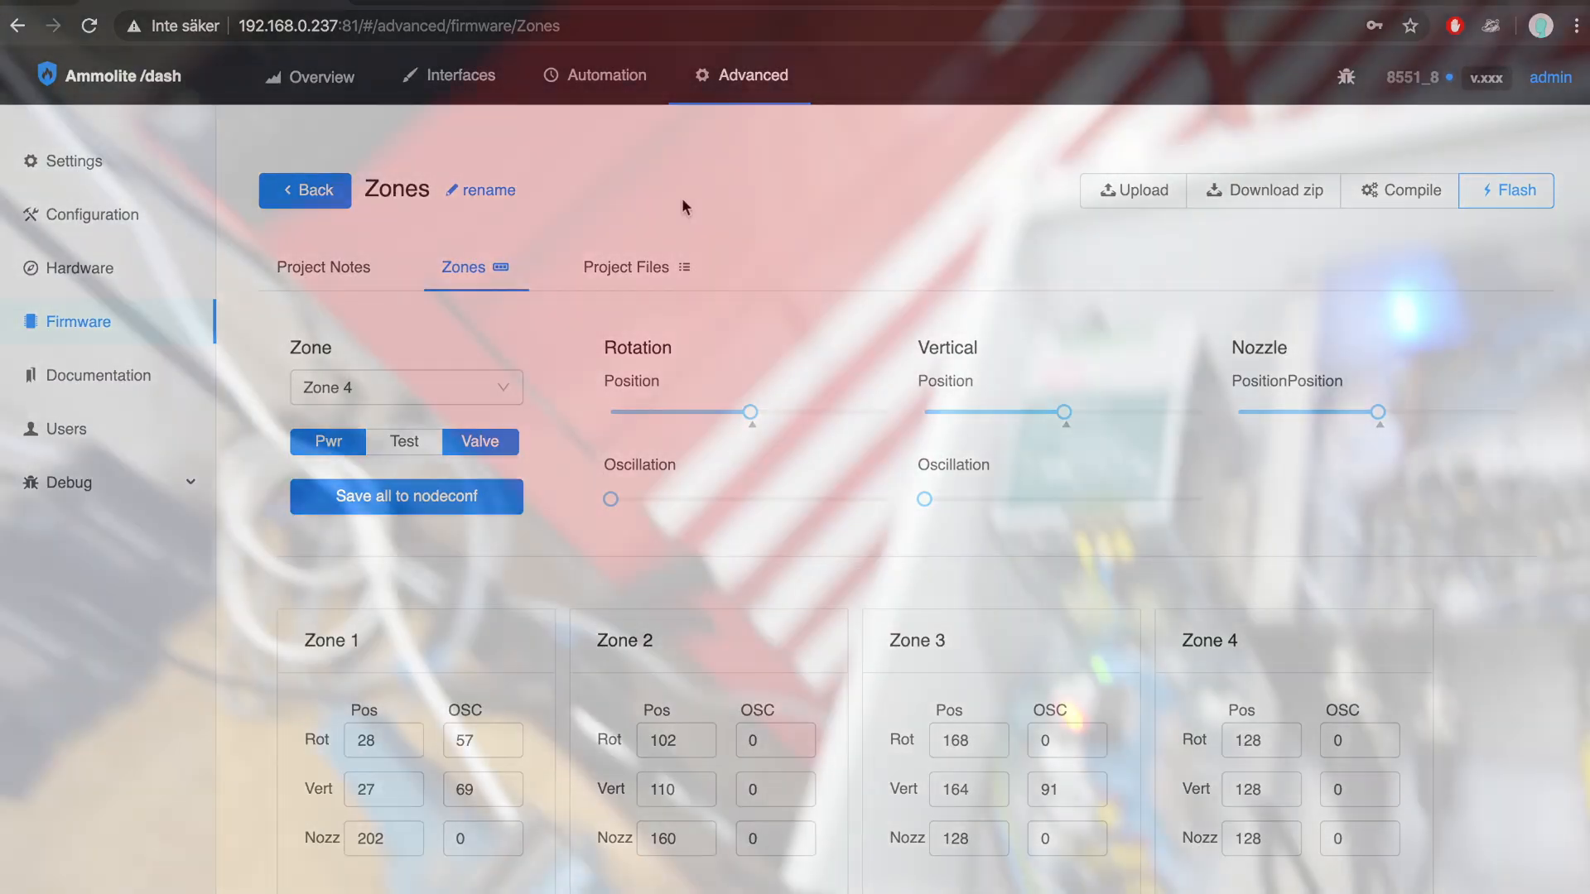